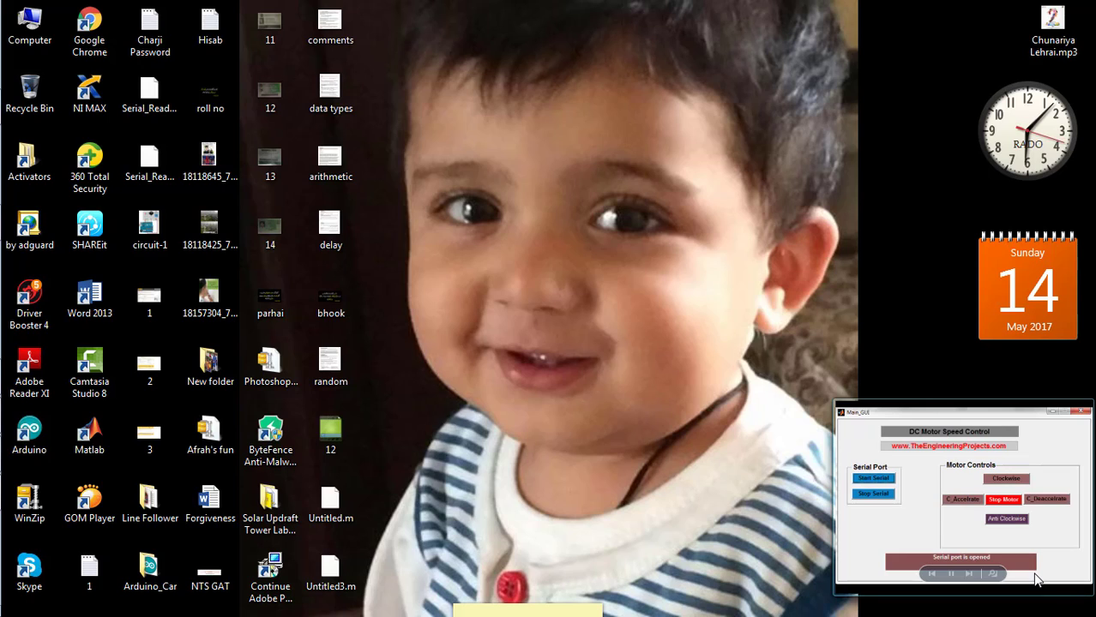
# Step: Start a script defining the time vector t=0:0.01:1 and frequency f=5
pyautogui.click(1001, 498)
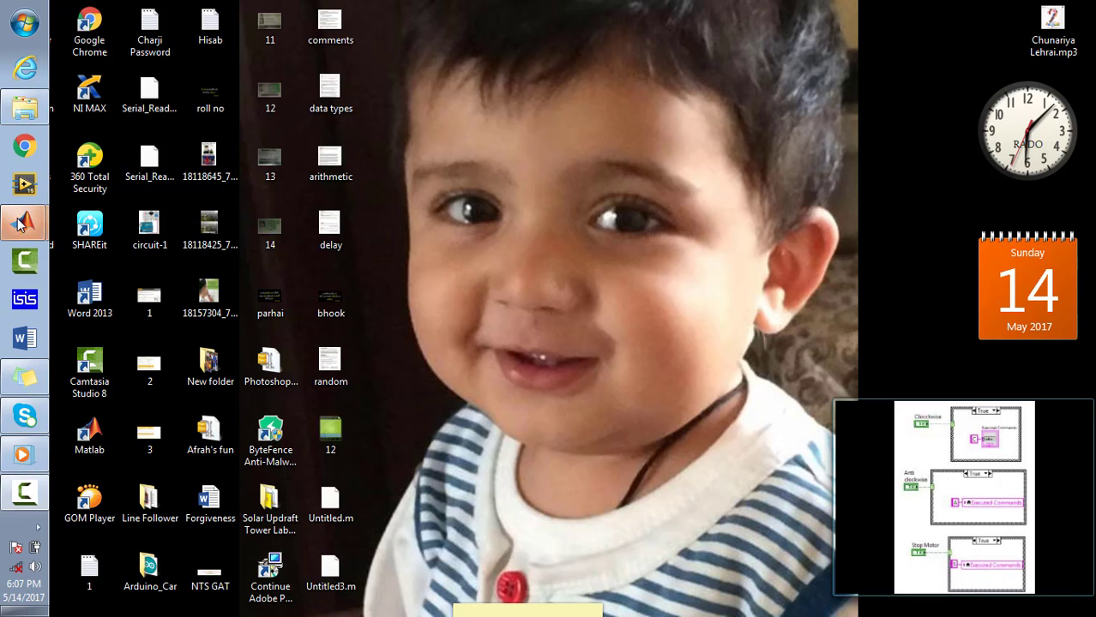
pyautogui.click(24, 223)
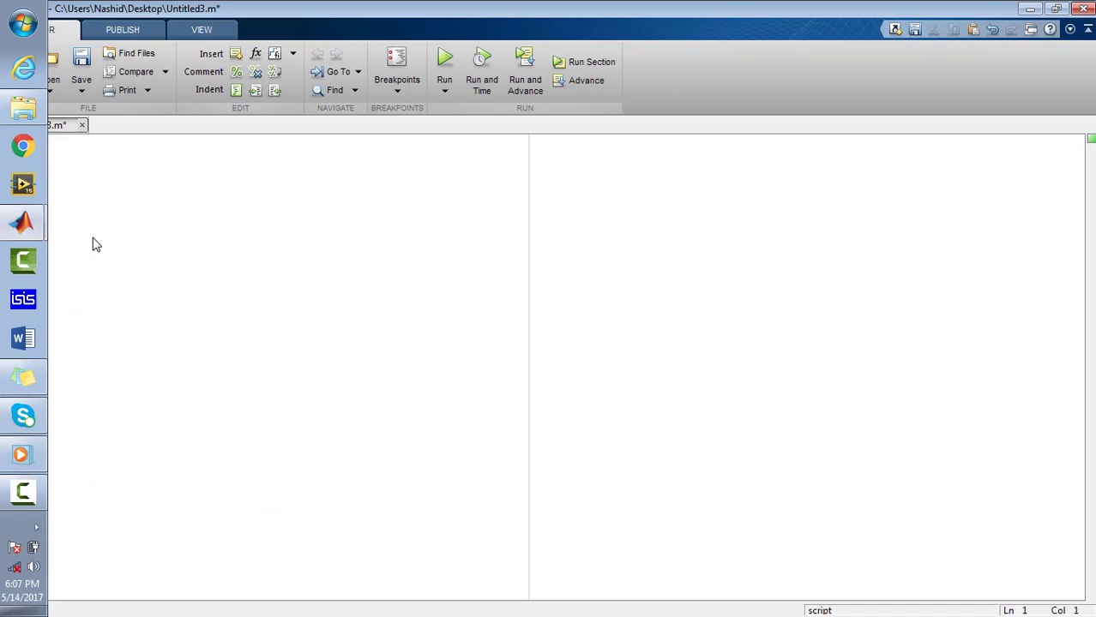
pyautogui.write('t=0')
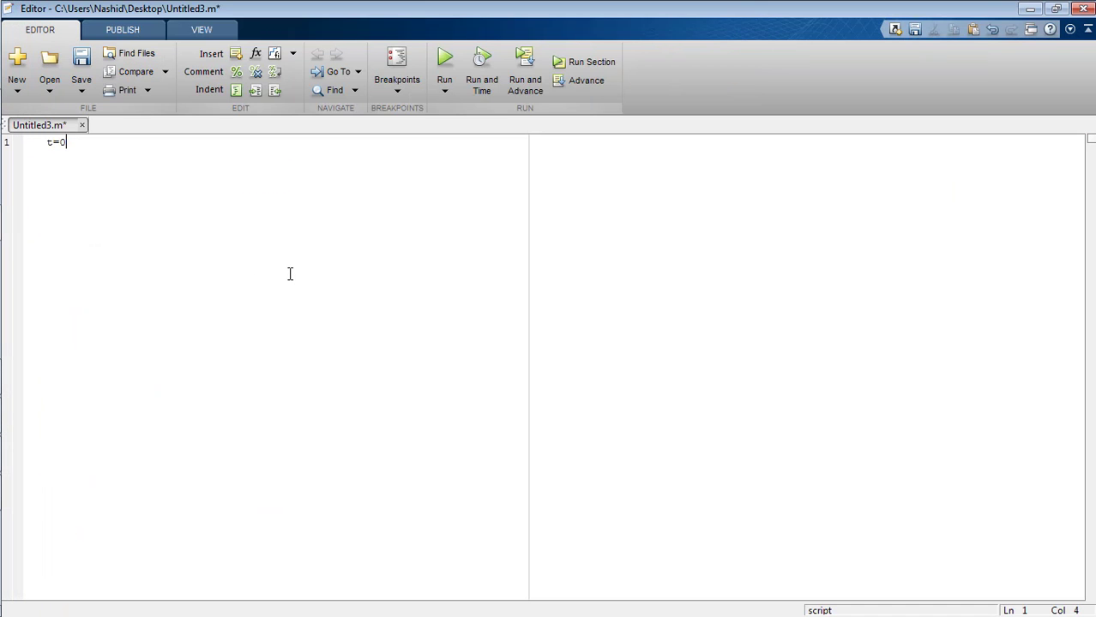
pyautogui.write(':0.01')
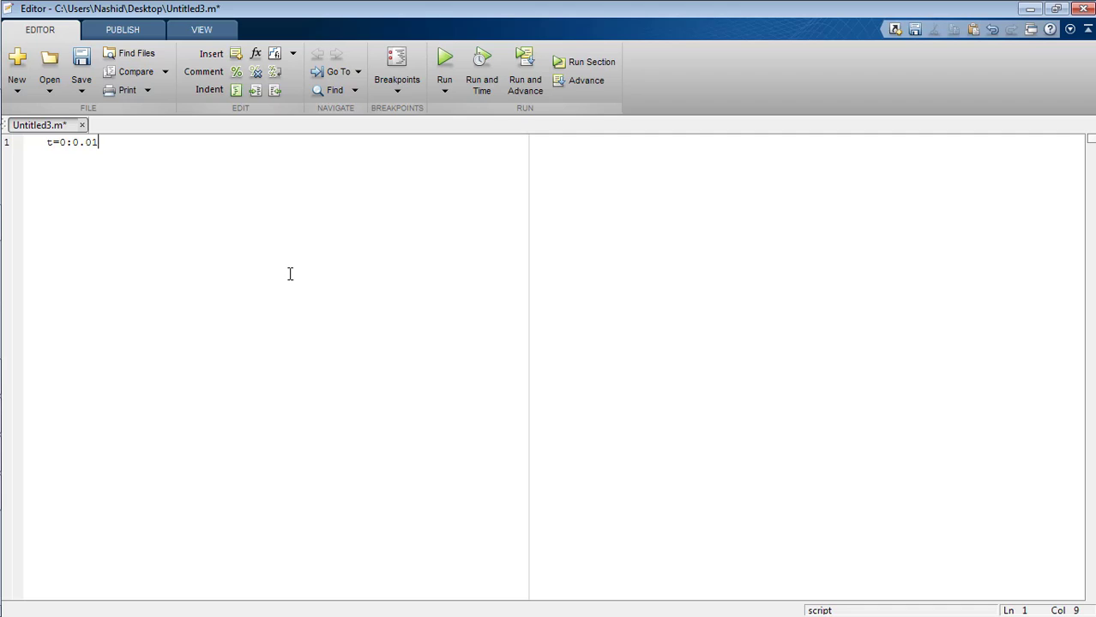
pyautogui.press('Enter')
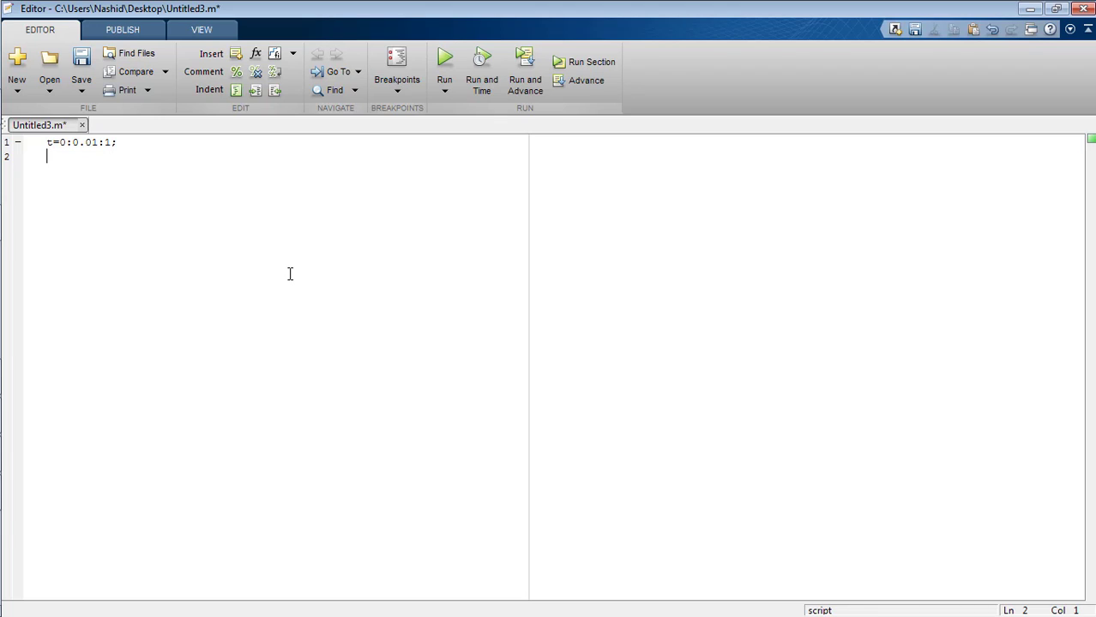
pyautogui.write('f')
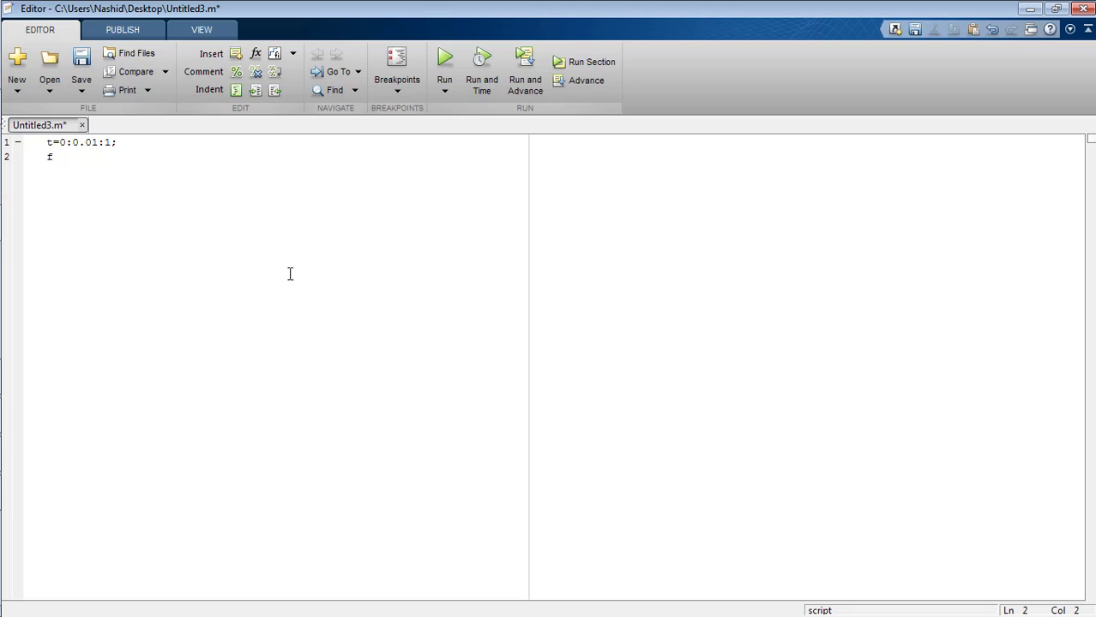
pyautogui.write('=5;')
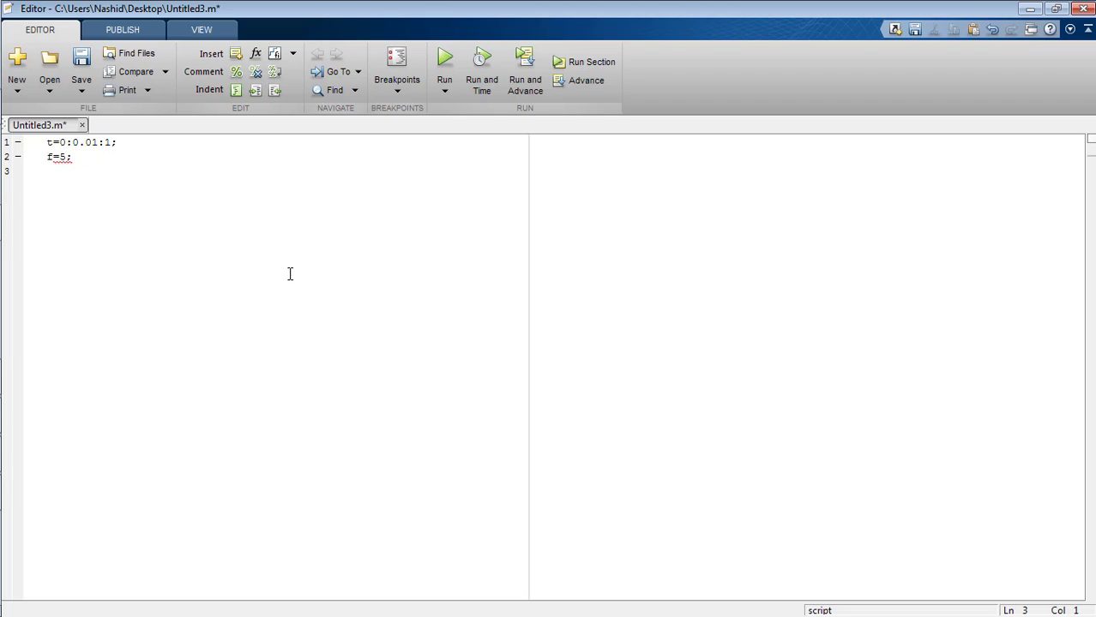
# Step: Add x=sin(2*pi*f.*t) and a plot(t,x) command to the script
pyautogui.write('x')
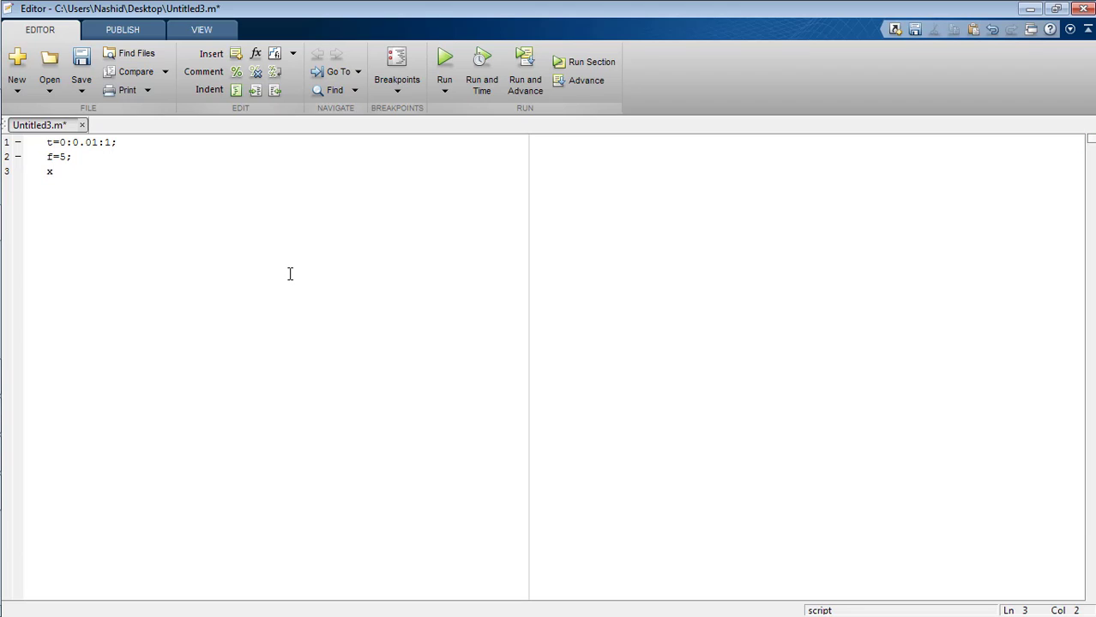
pyautogui.write('=sin();')
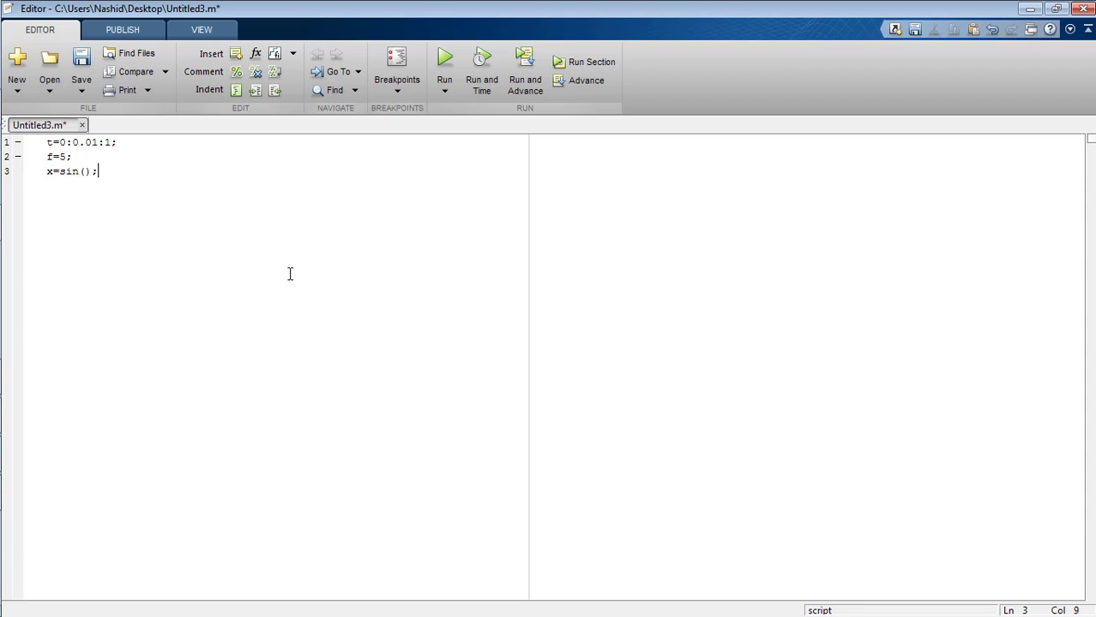
pyautogui.write('2*[i*')
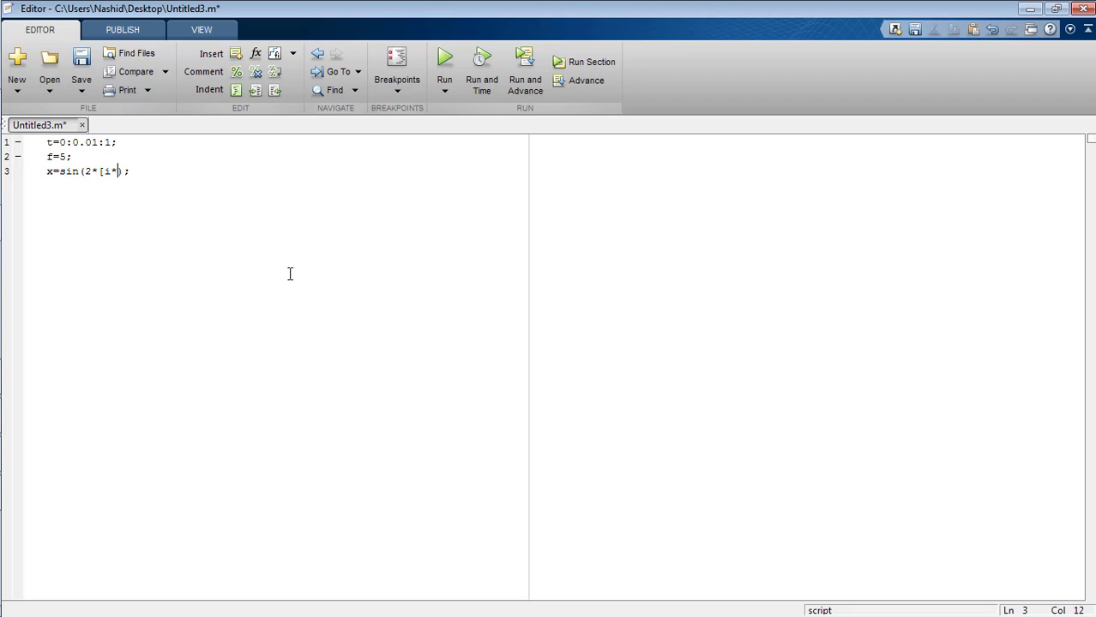
pyautogui.write('f.*t')
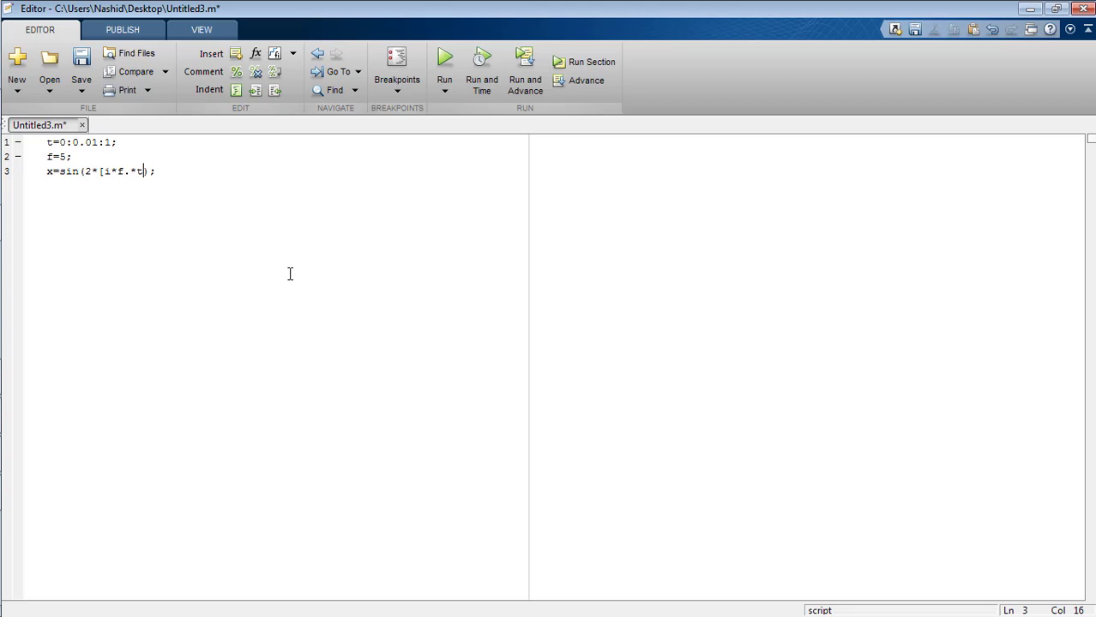
pyautogui.write('plot();')
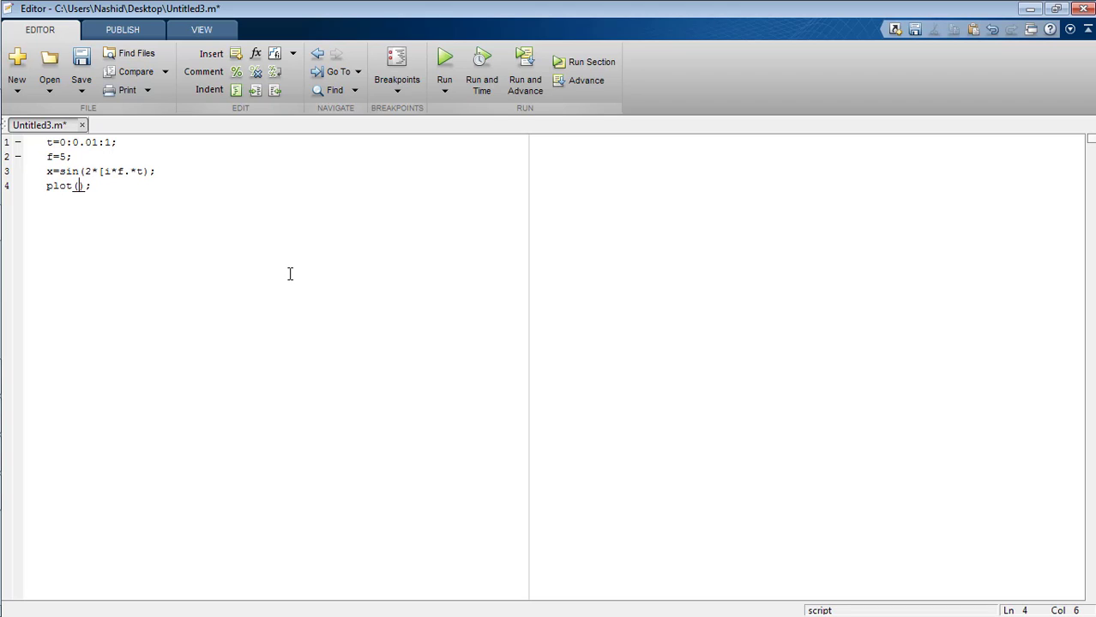
pyautogui.write('t')
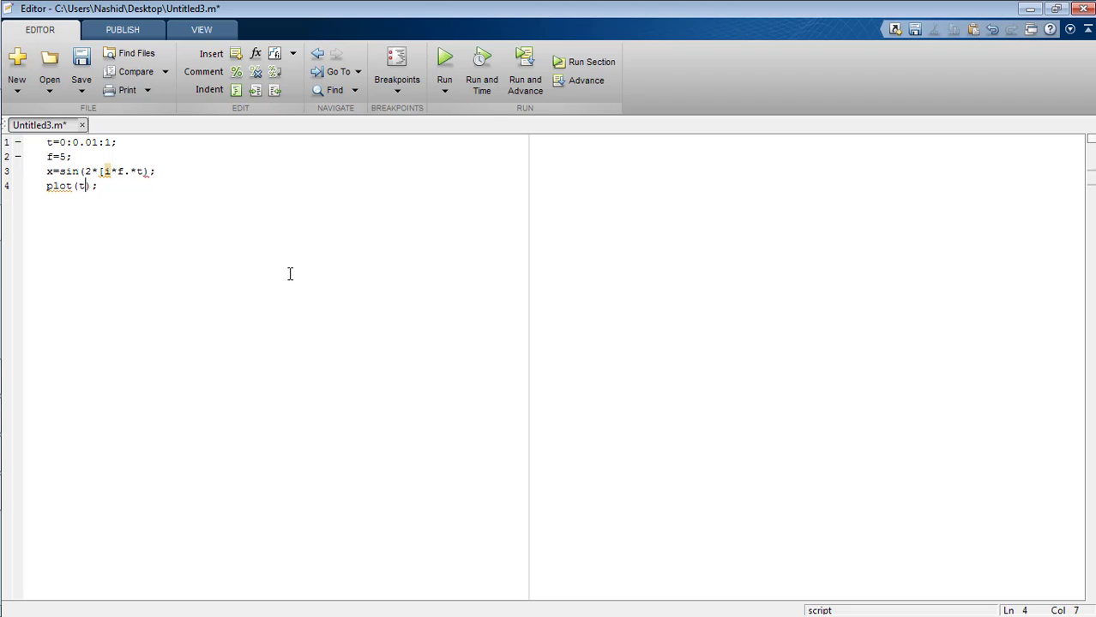
pyautogui.write(',x')
pyautogui.click(107, 172)
pyautogui.write('p')
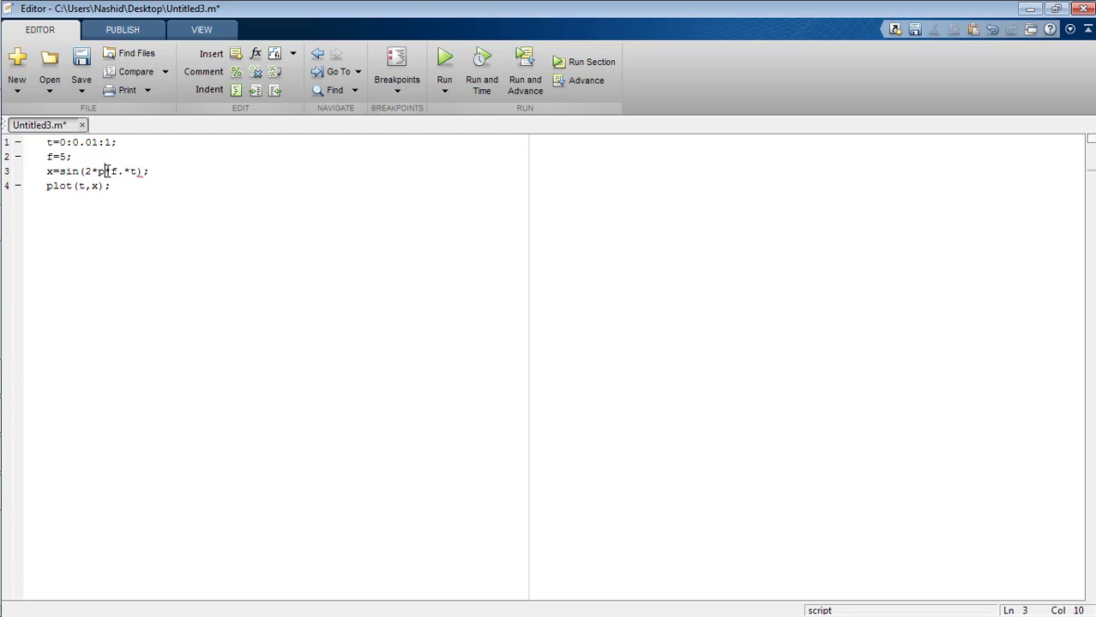
pyautogui.click(444, 62)
pyautogui.write('i*')
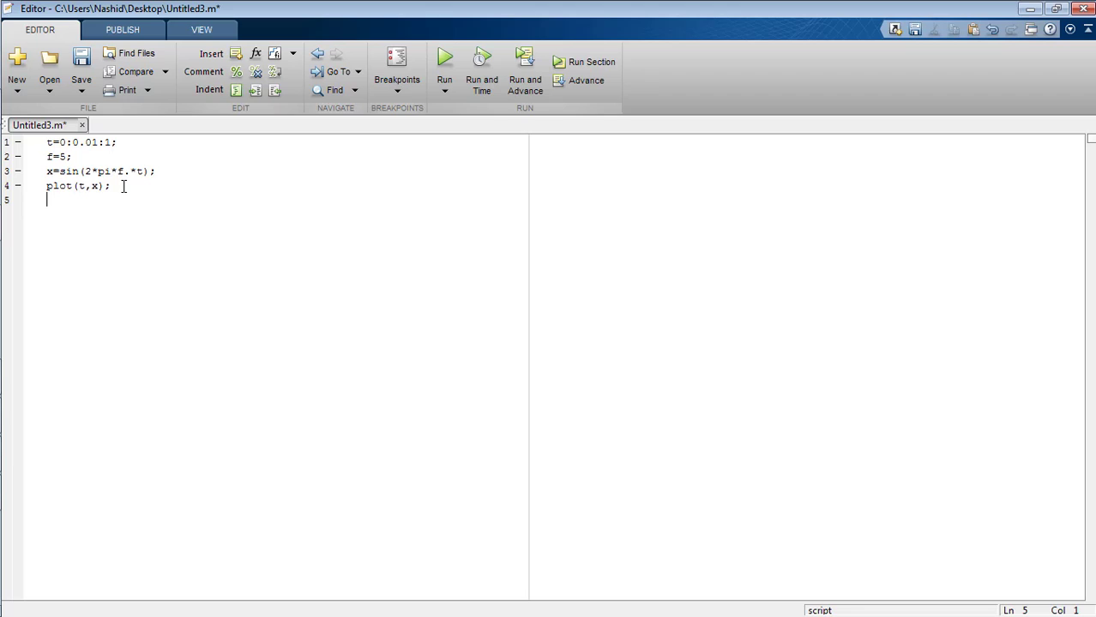
# Step: Add xlabel('t') and run the script to show the sine plot with t labelled
pyautogui.write('xlabe')
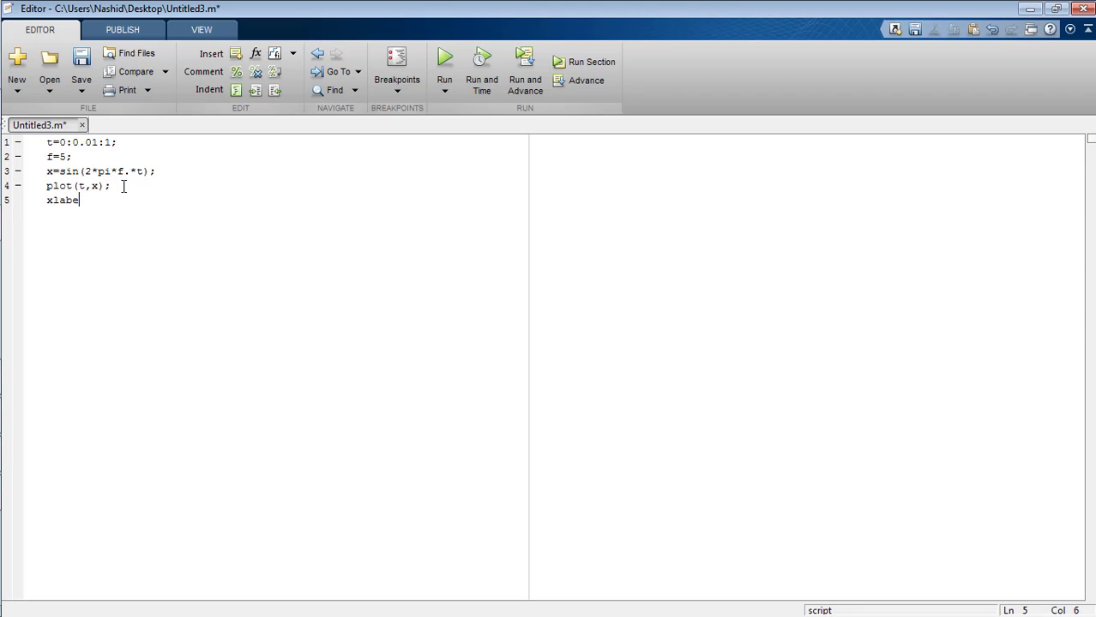
pyautogui.write('l();')
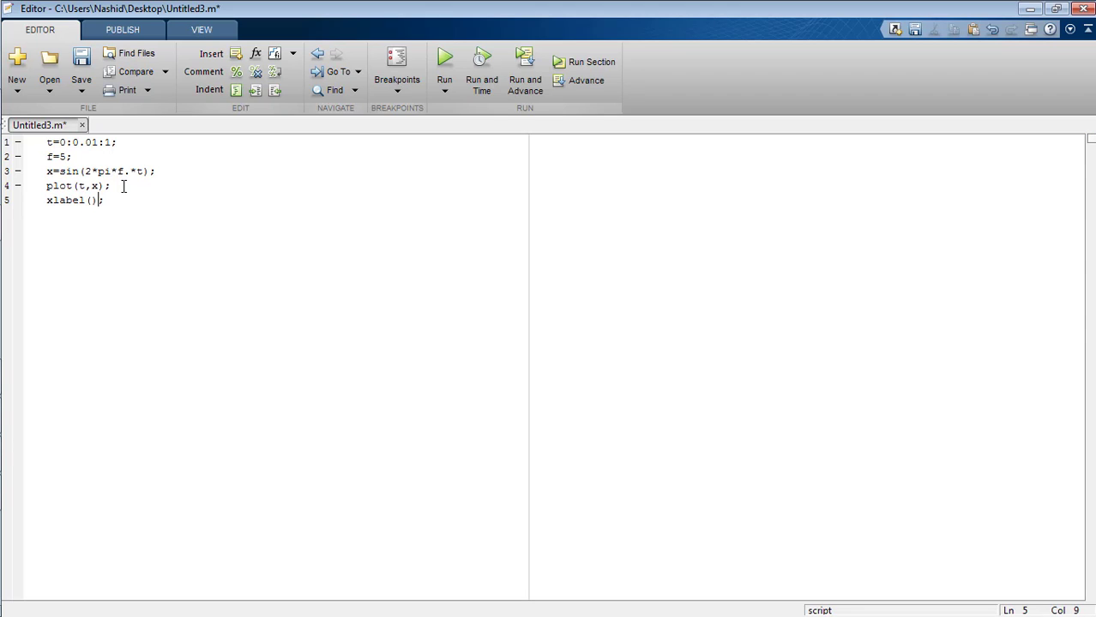
pyautogui.write("''")
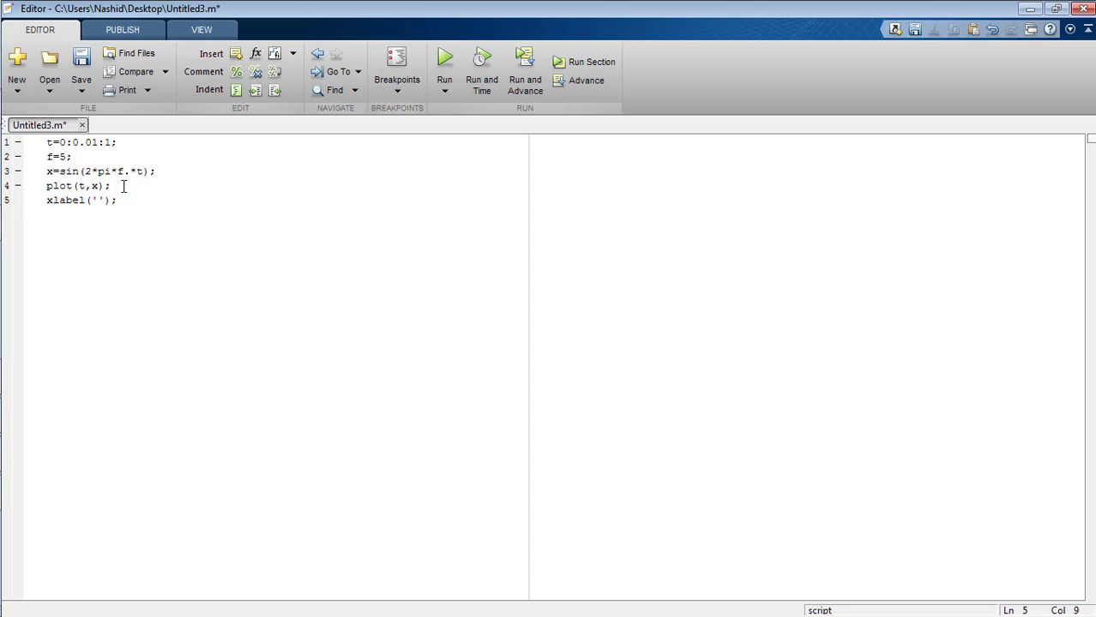
pyautogui.write('t')
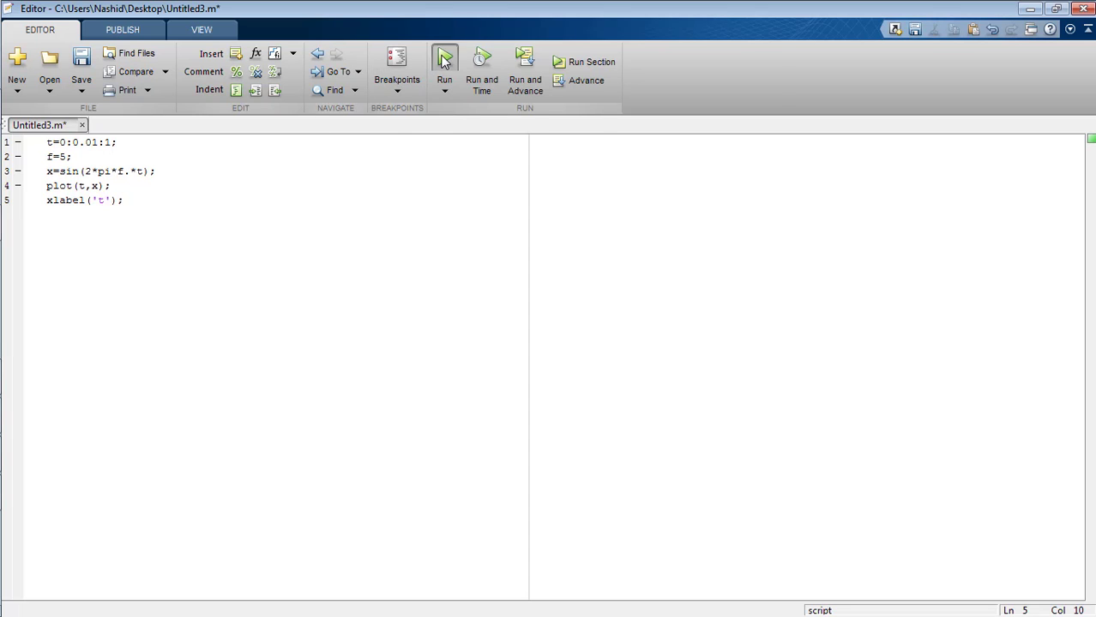
pyautogui.click(442, 62)
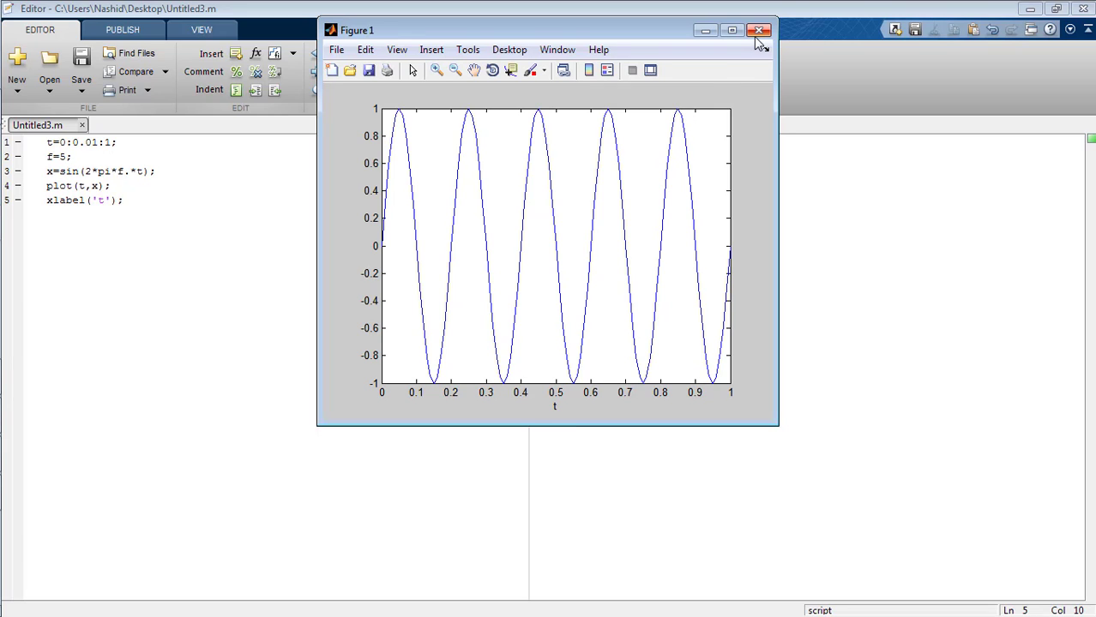
pyautogui.moveTo(578, 414)
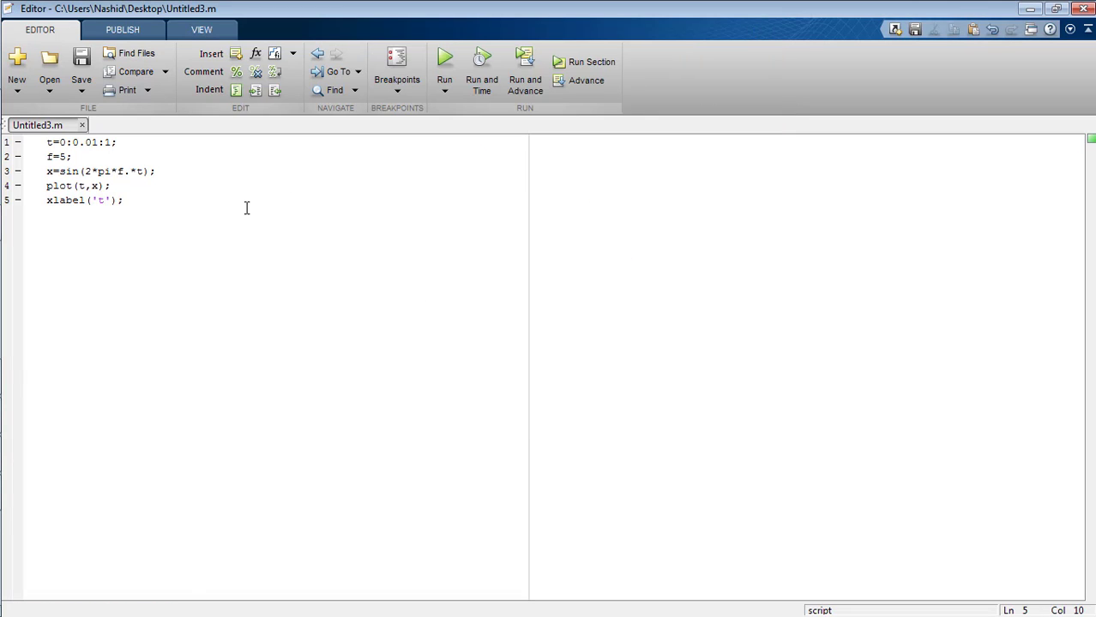
# Step: Add ylabel('x(t)'), run to view the plot with both axes labelled, then close the figure
pyautogui.write("ylabel(');")
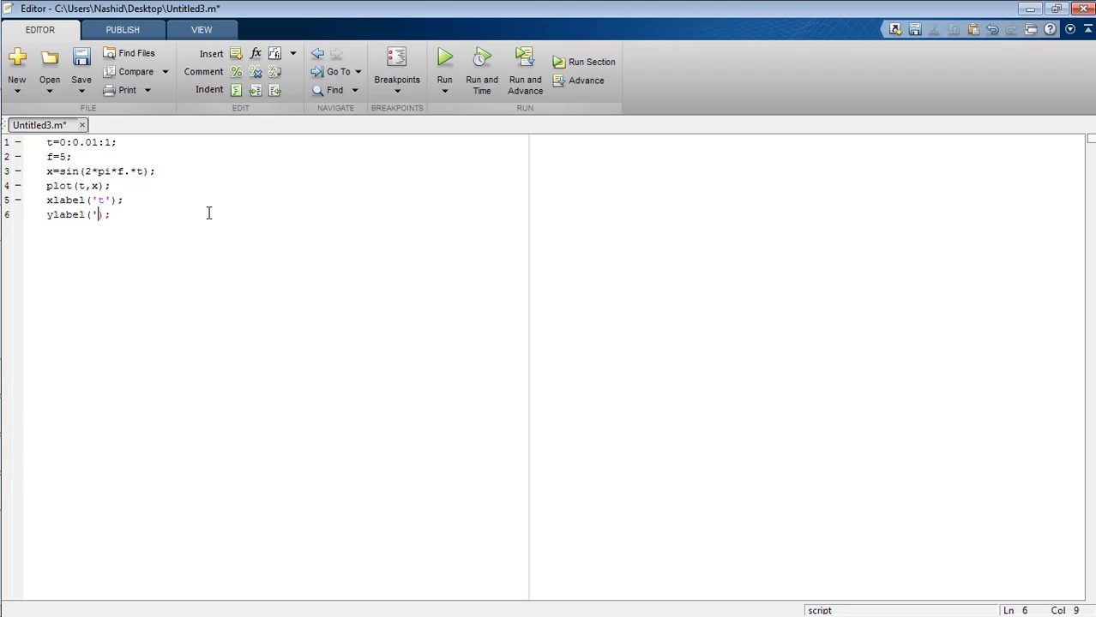
pyautogui.write("x'")
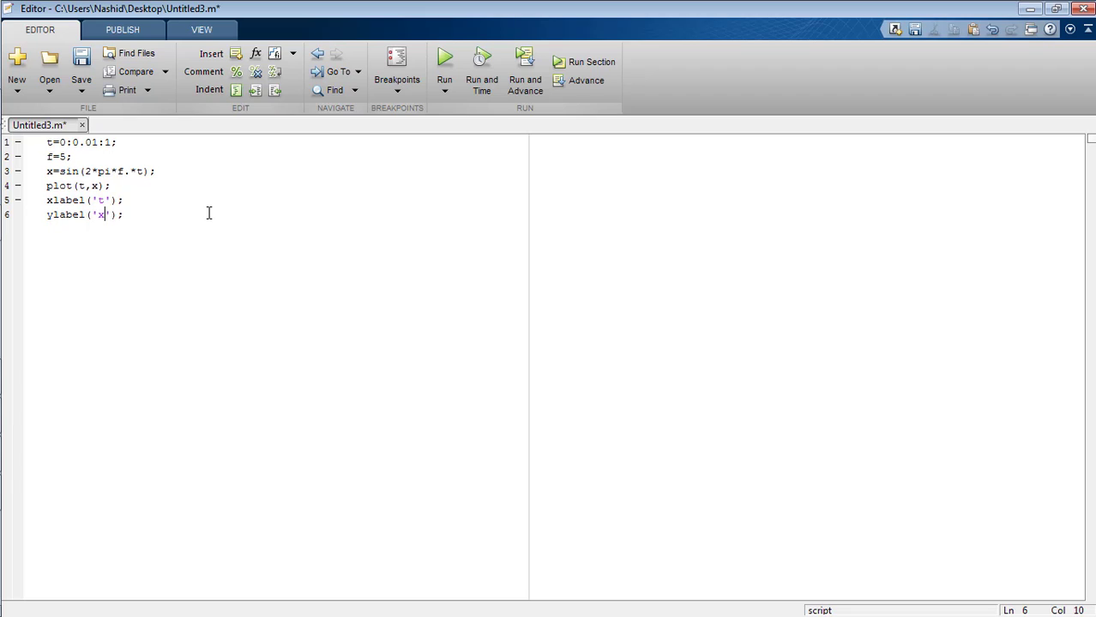
pyautogui.write('(')
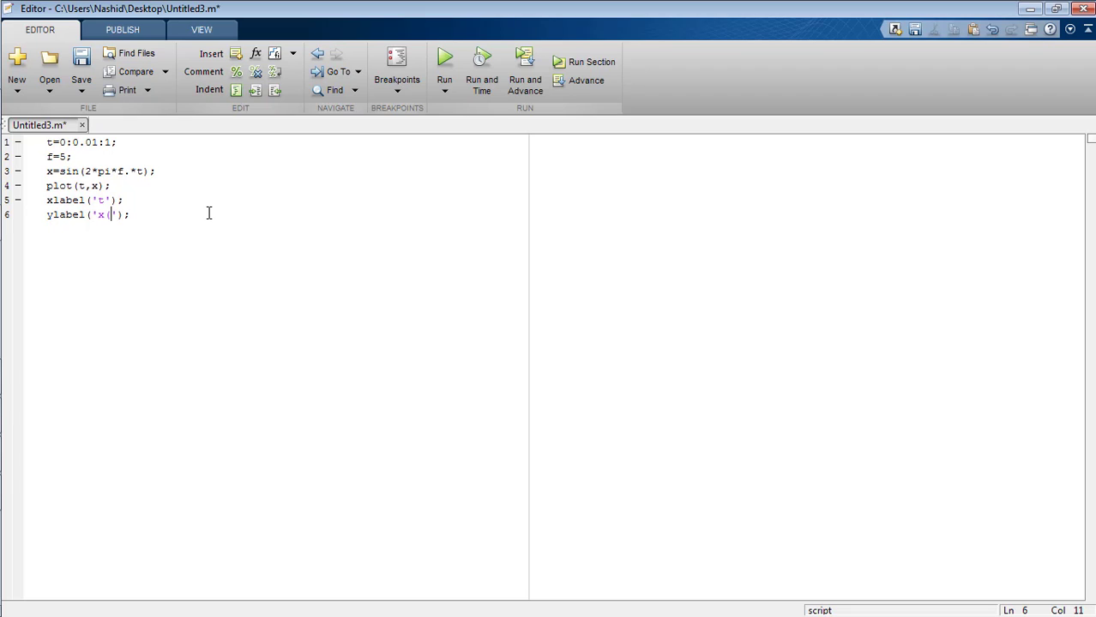
pyautogui.write('t)')
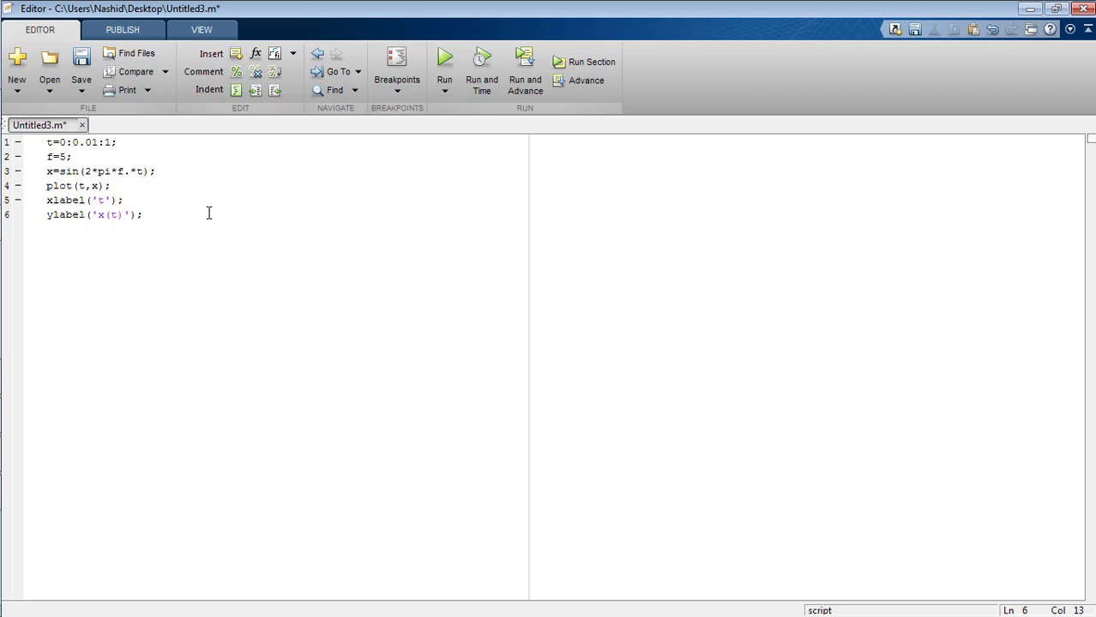
pyautogui.click(446, 62)
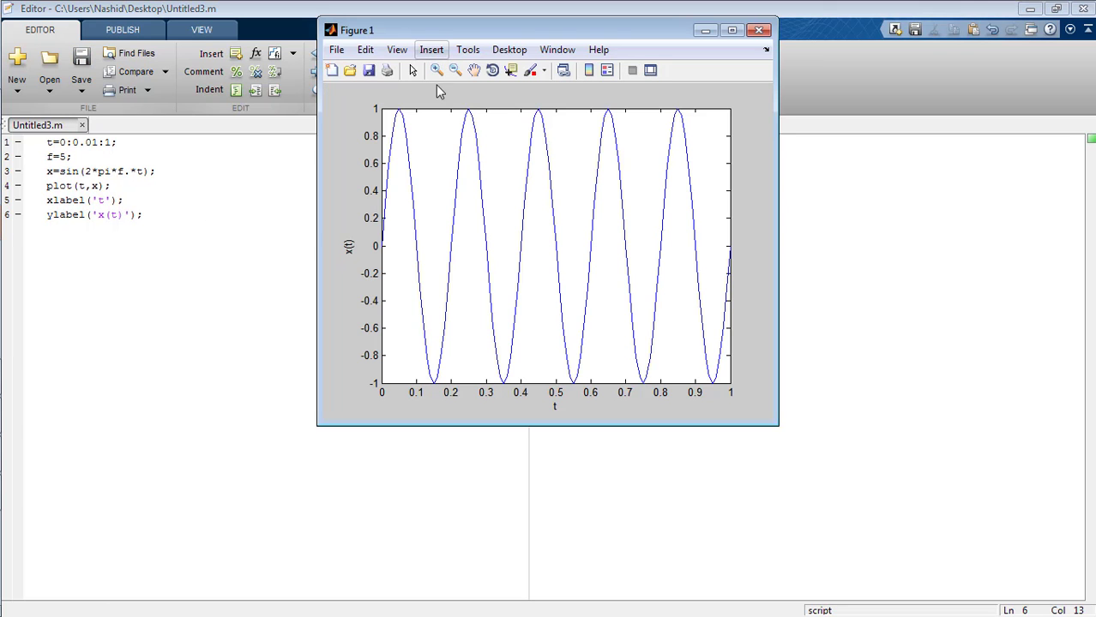
pyautogui.moveTo(357, 260)
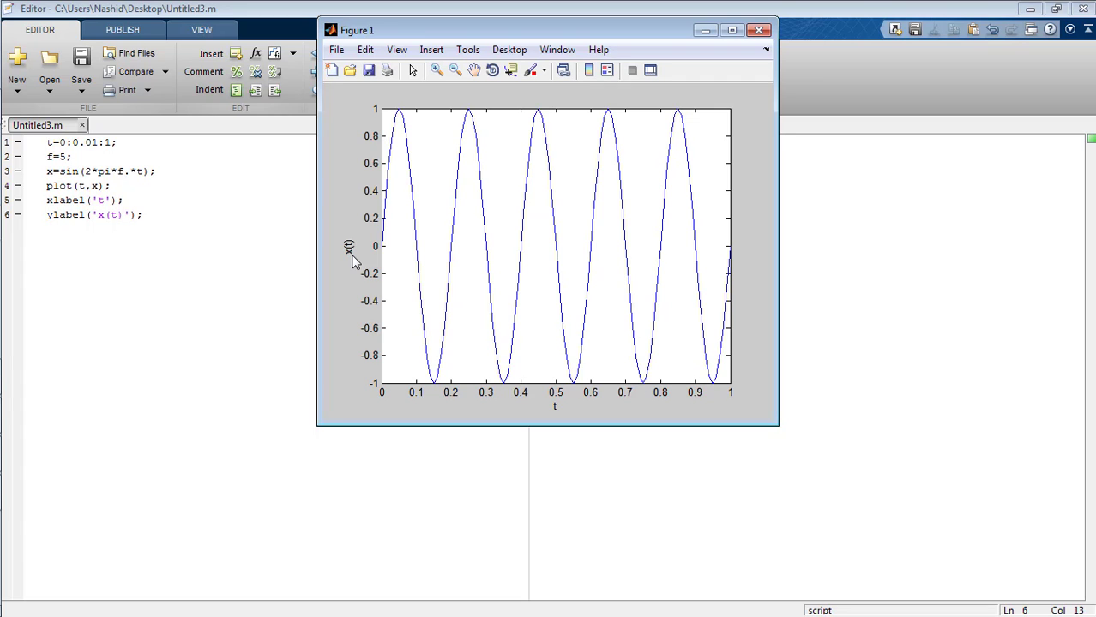
pyautogui.moveTo(761, 8)
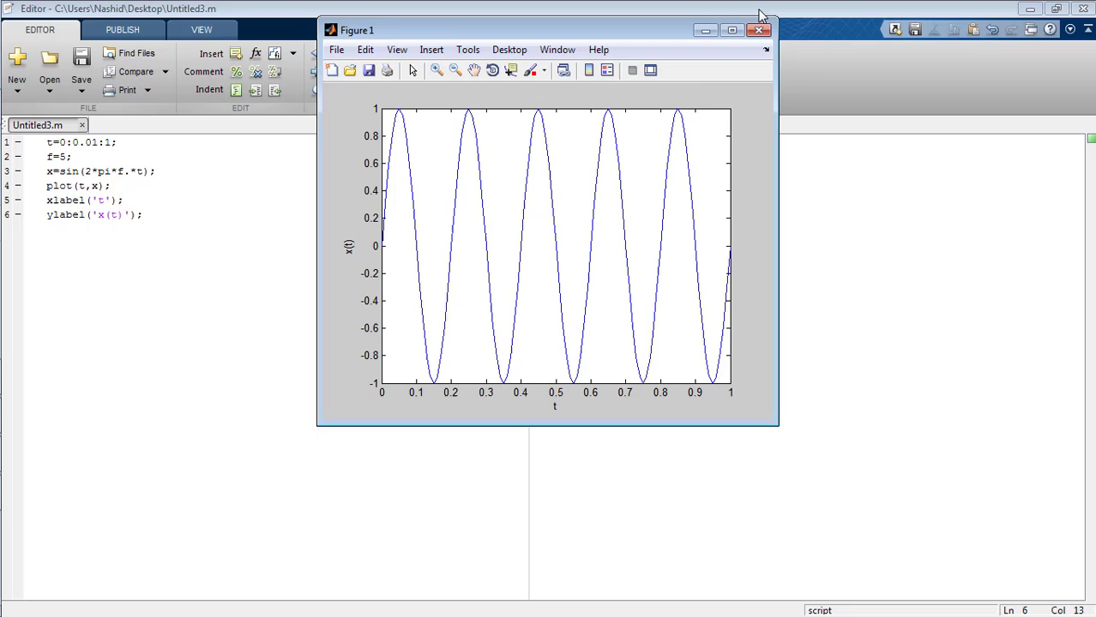
pyautogui.click(754, 30)
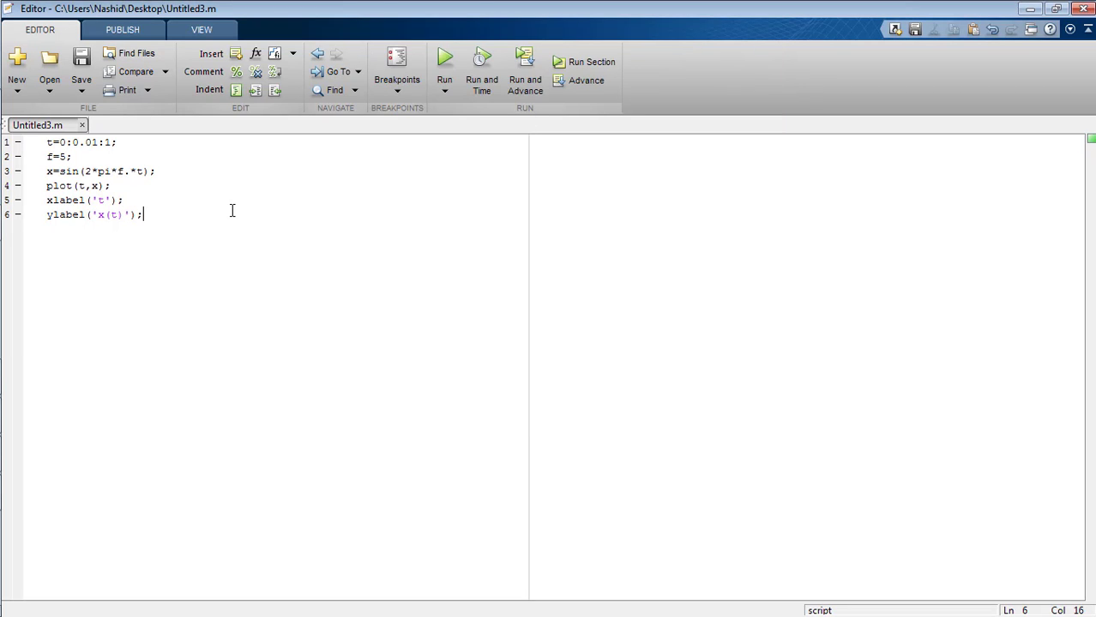
# Step: Add title('A sinusoidal signal in MATLAB') to the script
pyautogui.write('ti')
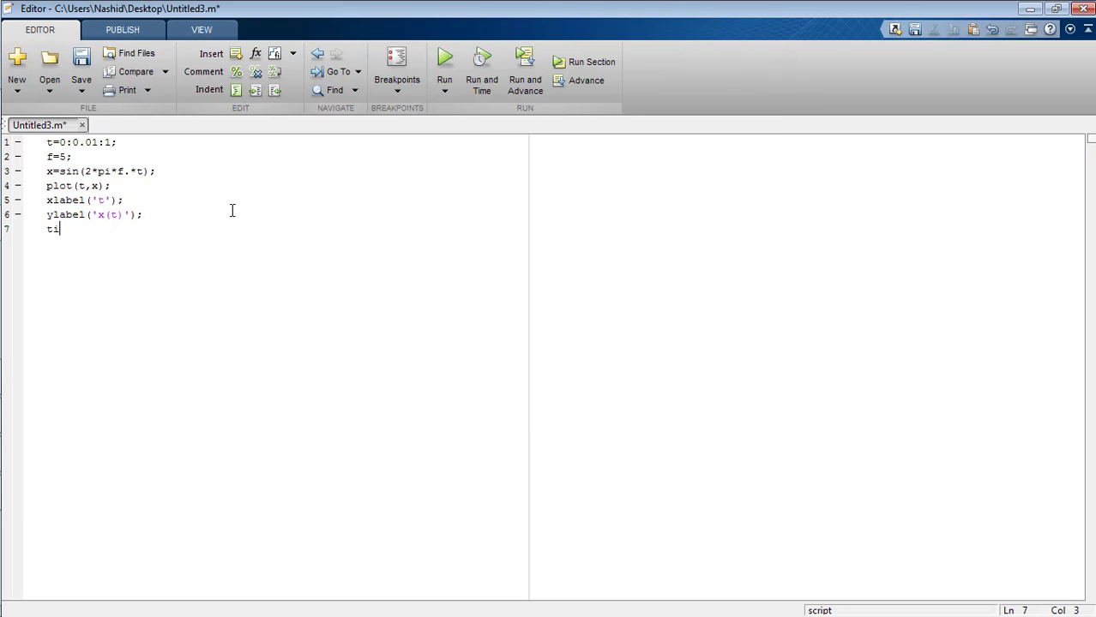
pyautogui.write('tle')
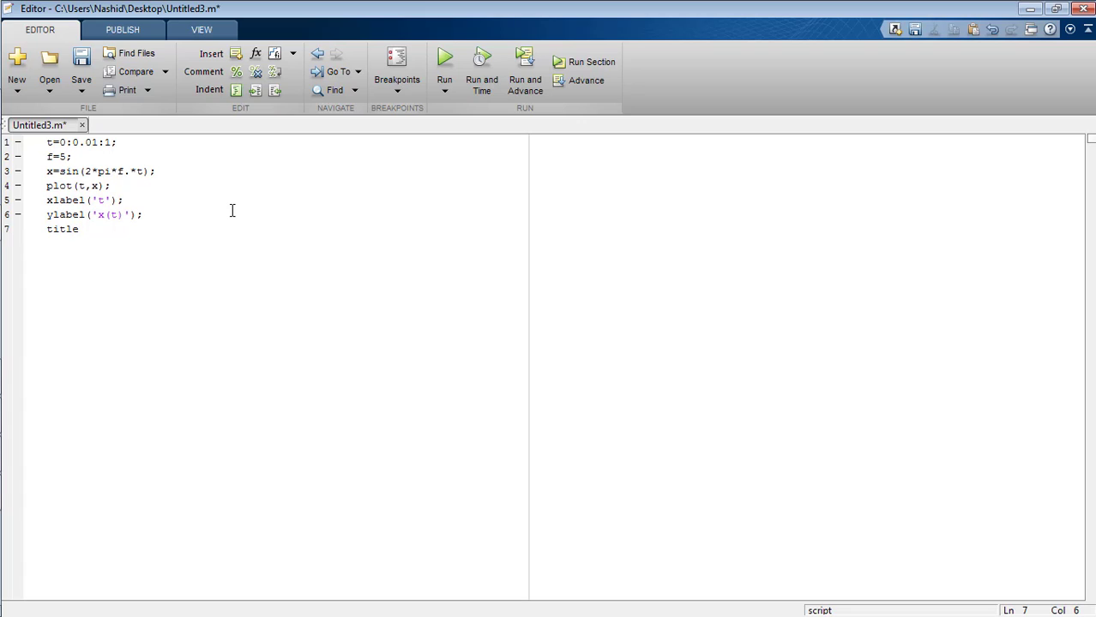
pyautogui.write("('');")
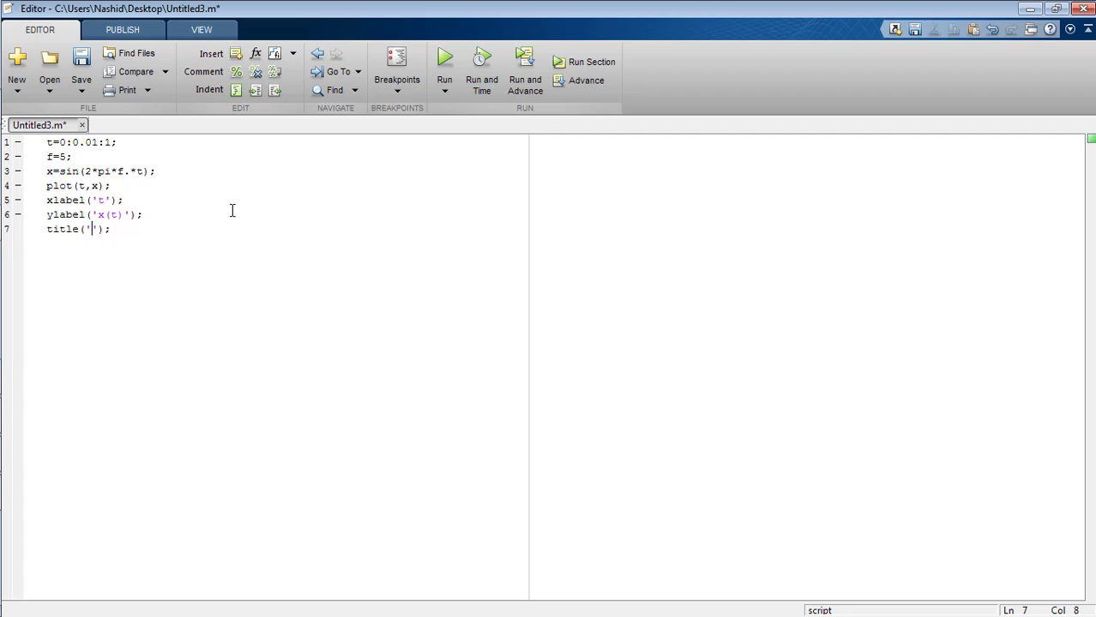
pyautogui.write('A sinusoidal')
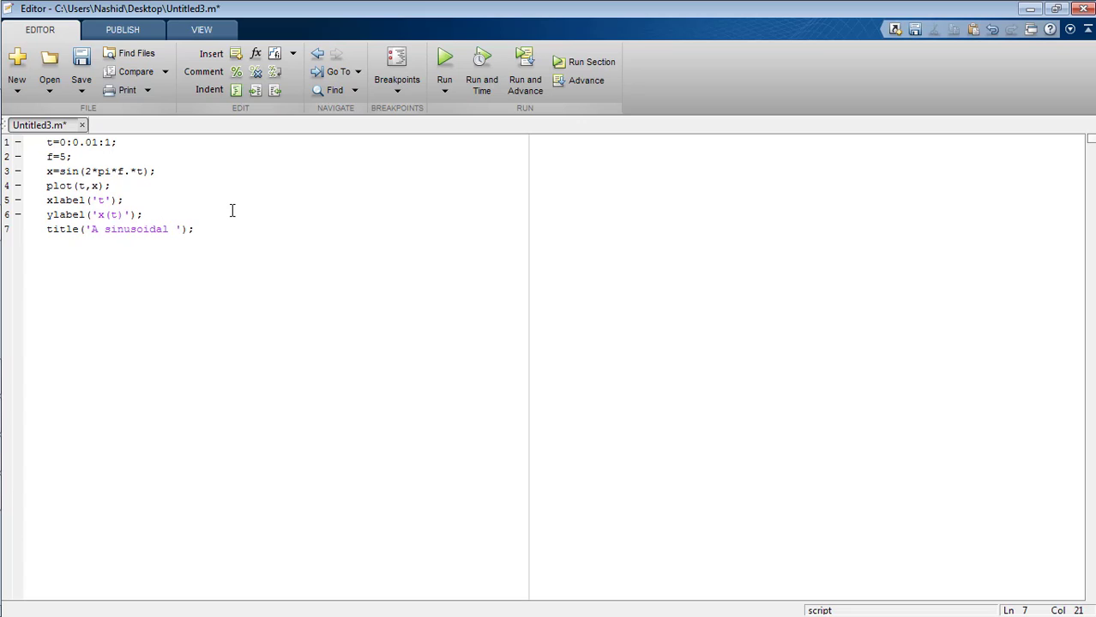
pyautogui.write('signal in')
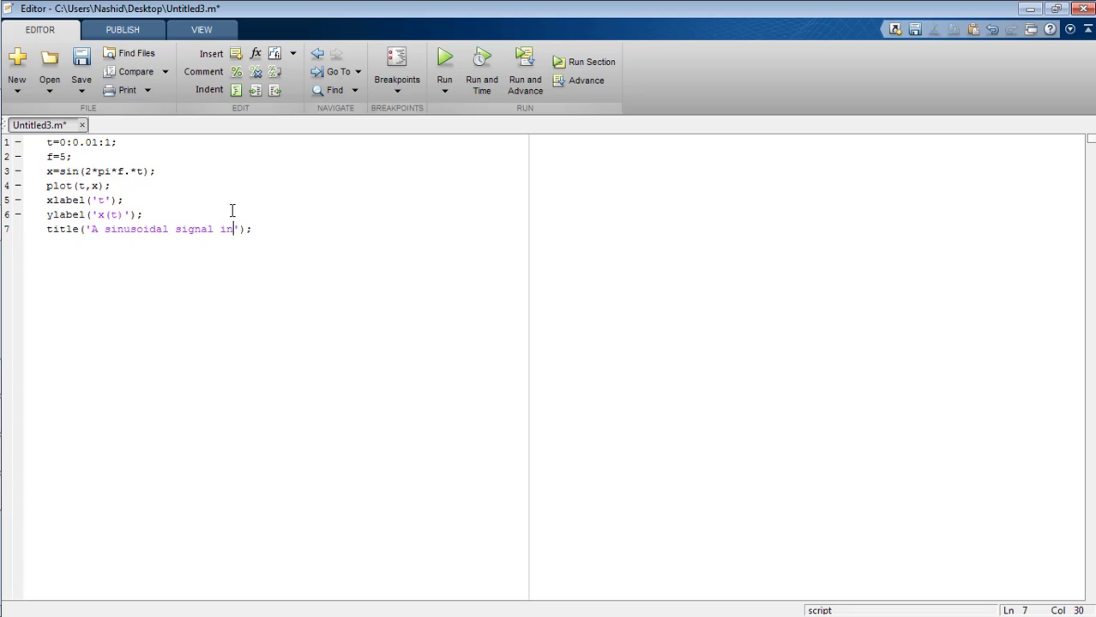
pyautogui.write('MATLAB')
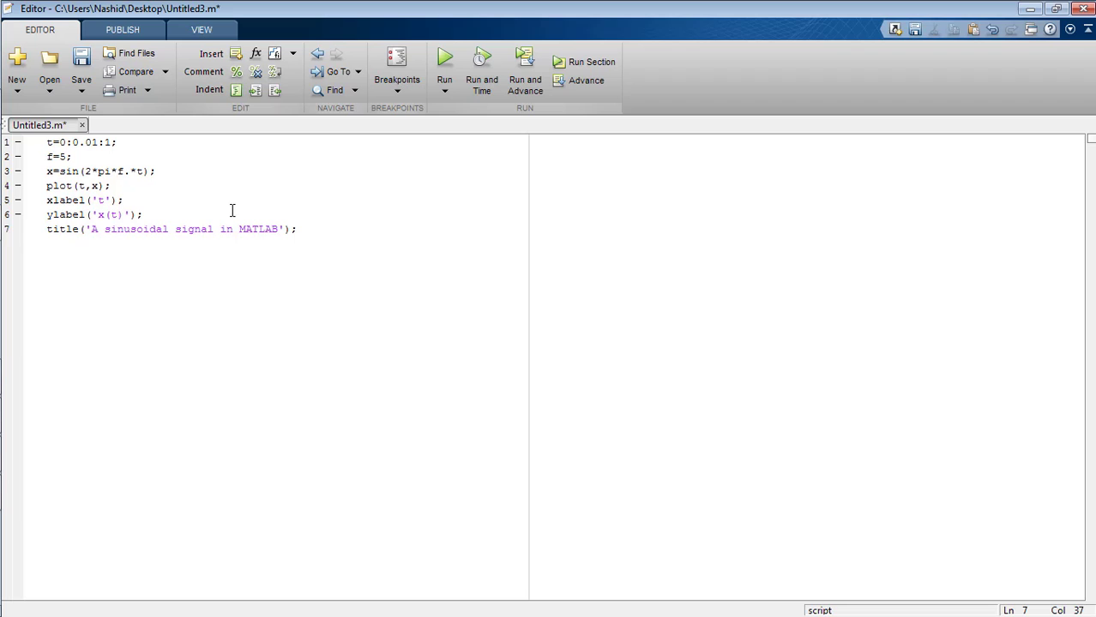
# Step: Run the script to view the titled sine plot, then close the figure
pyautogui.click(446, 61)
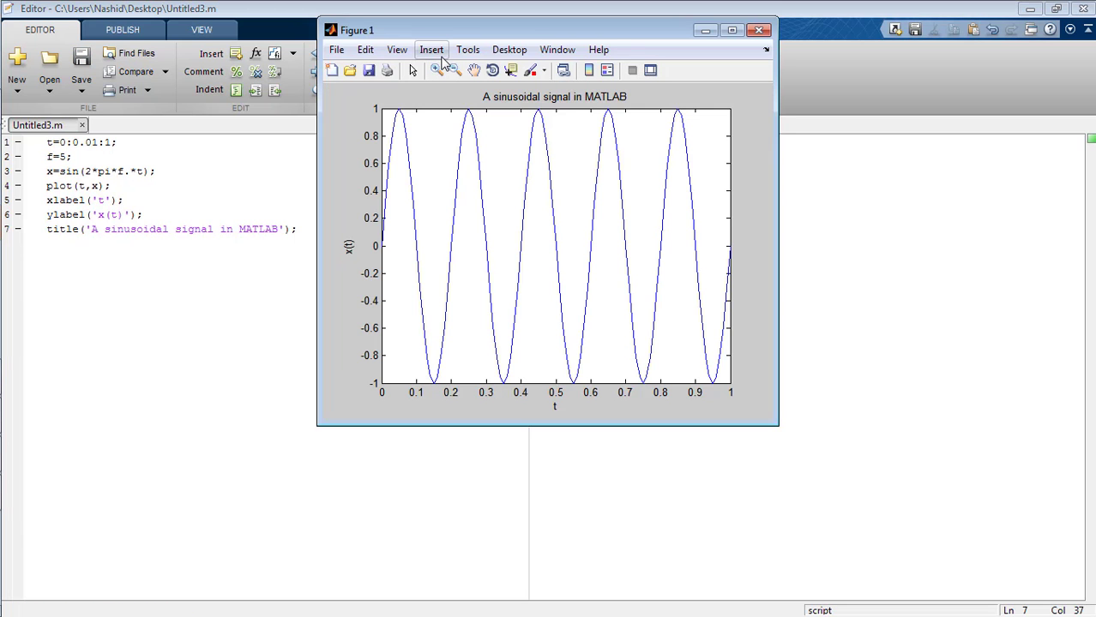
pyautogui.moveTo(580, 48)
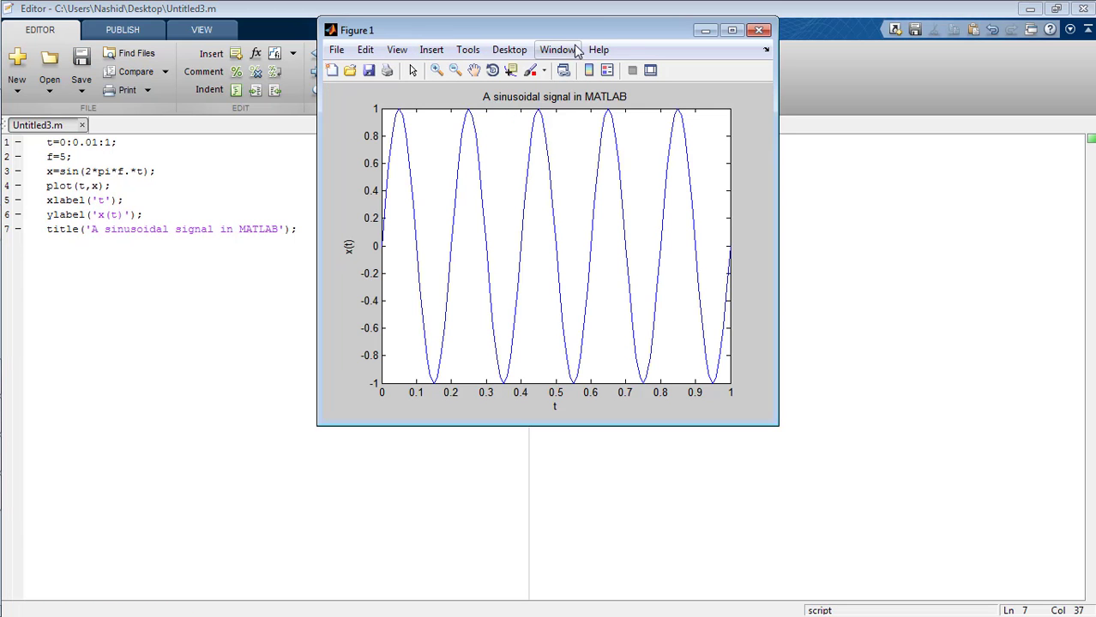
pyautogui.moveTo(548, 31); pyautogui.dragTo(490, 86)
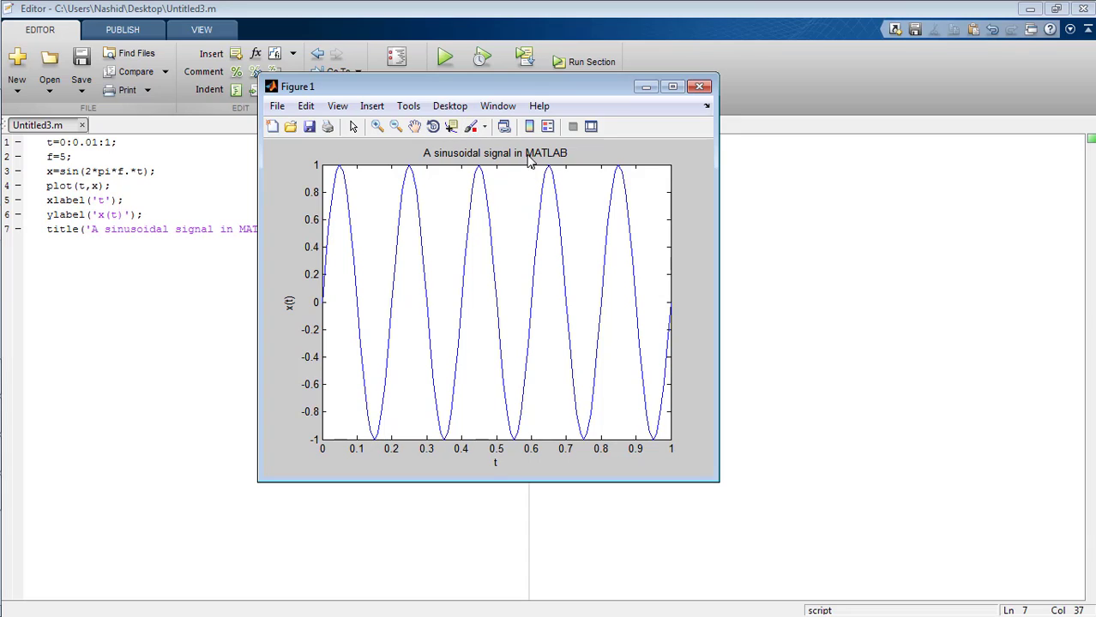
pyautogui.moveTo(505, 164)
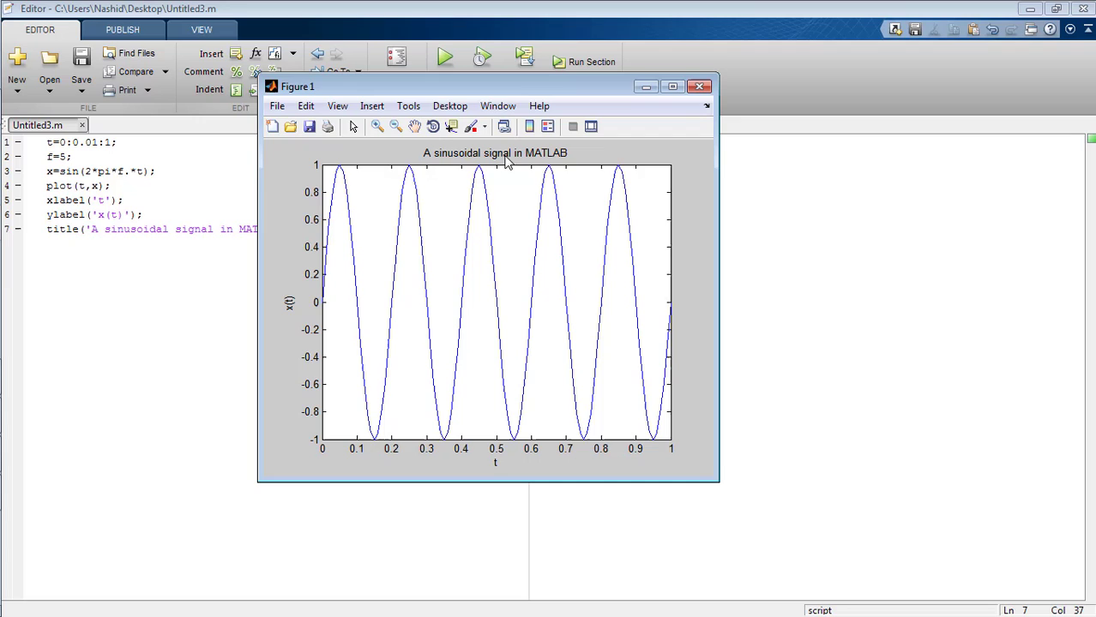
pyautogui.moveTo(699, 87)
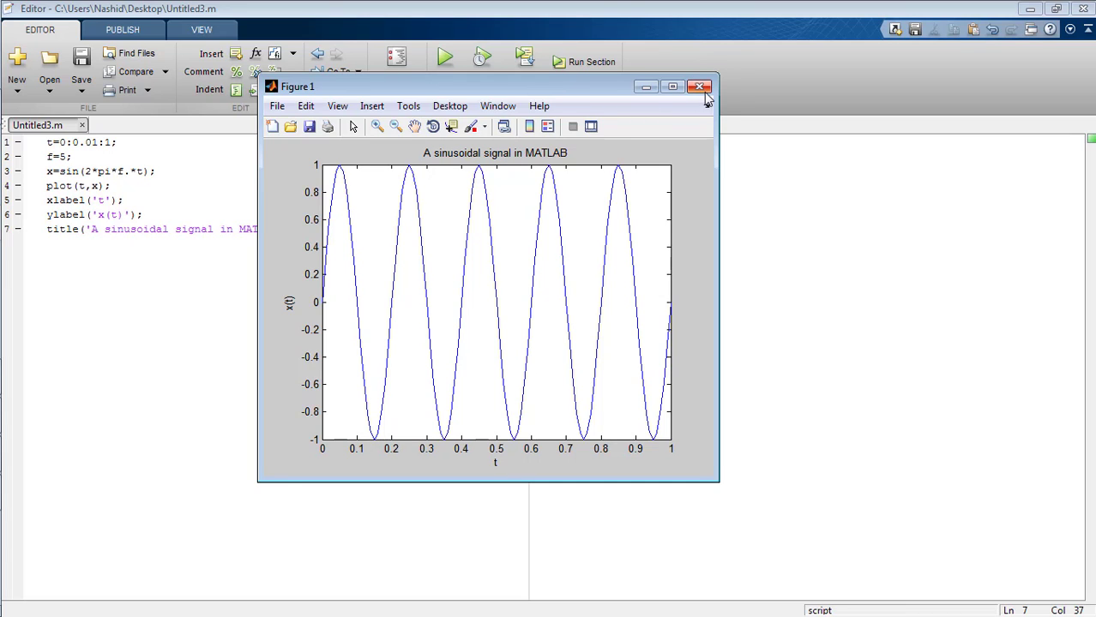
pyautogui.click(699, 86)
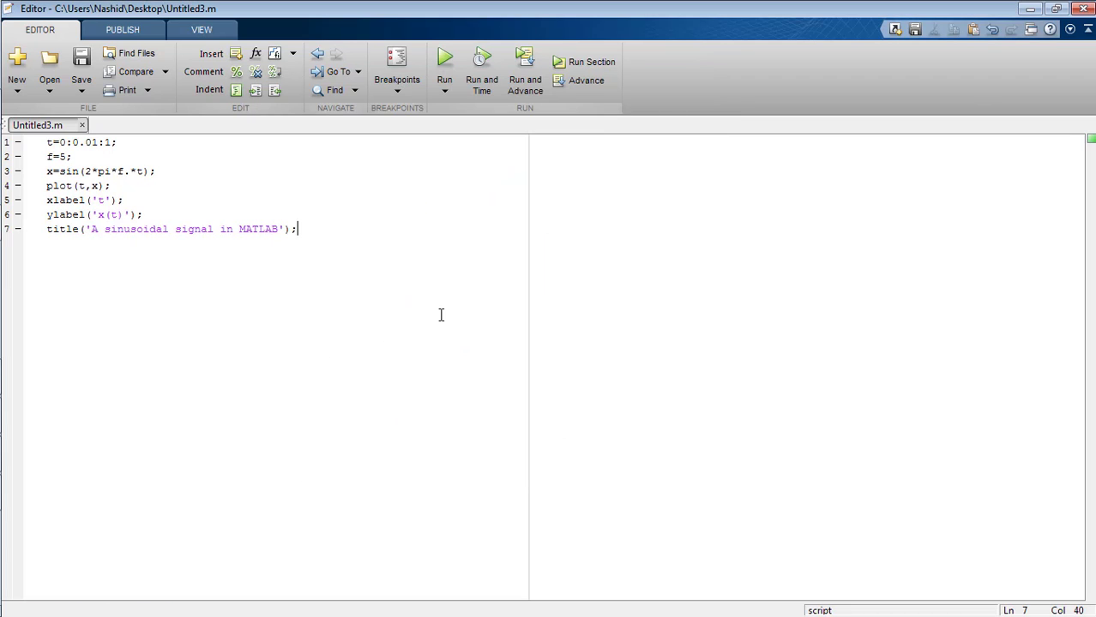